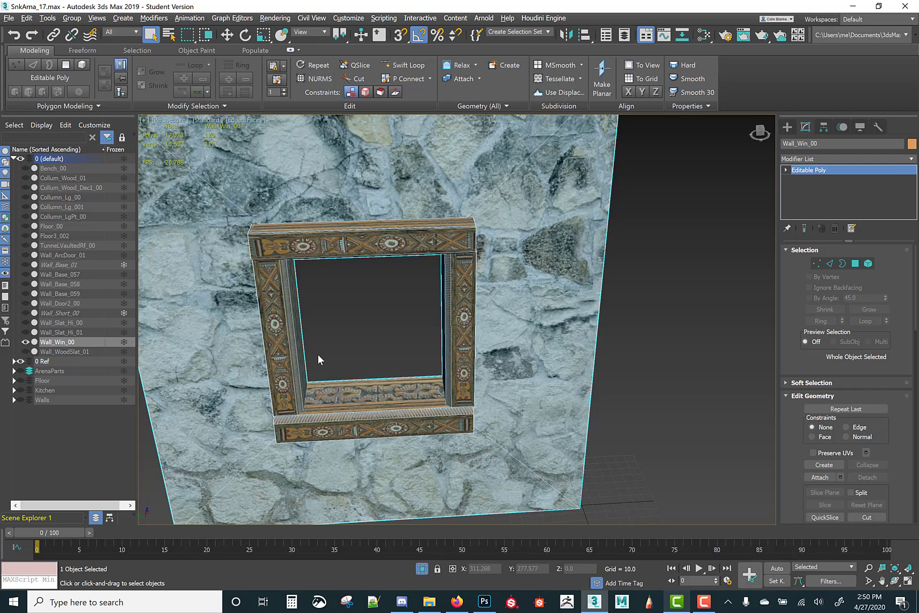
{"action": "mouse_move", "coordinate": [432, 259]}
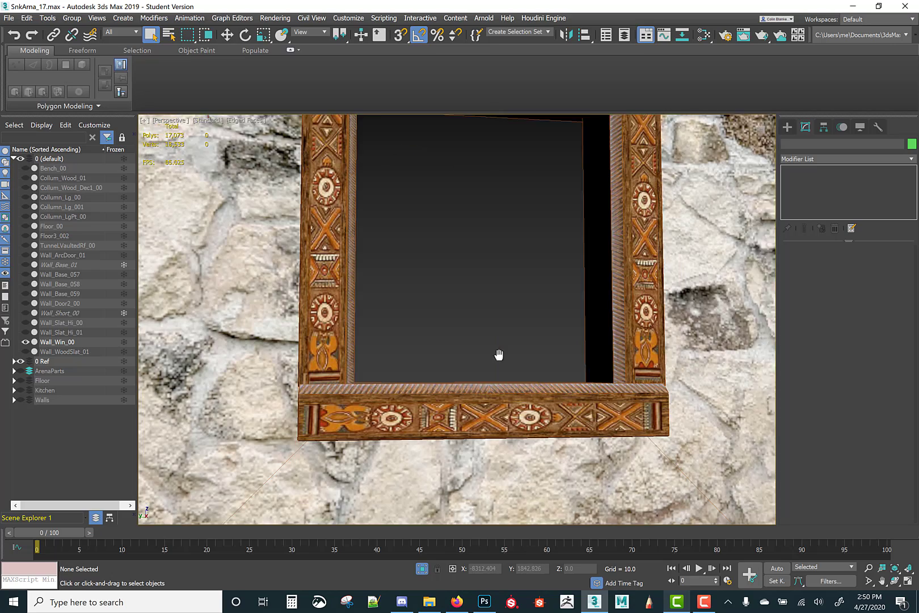
Add an Unwrap UVW modifier to the window frame and open its UV editor.
{"action": "left_click_drag", "start_coordinate": [500, 354], "coordinate": [509, 386]}
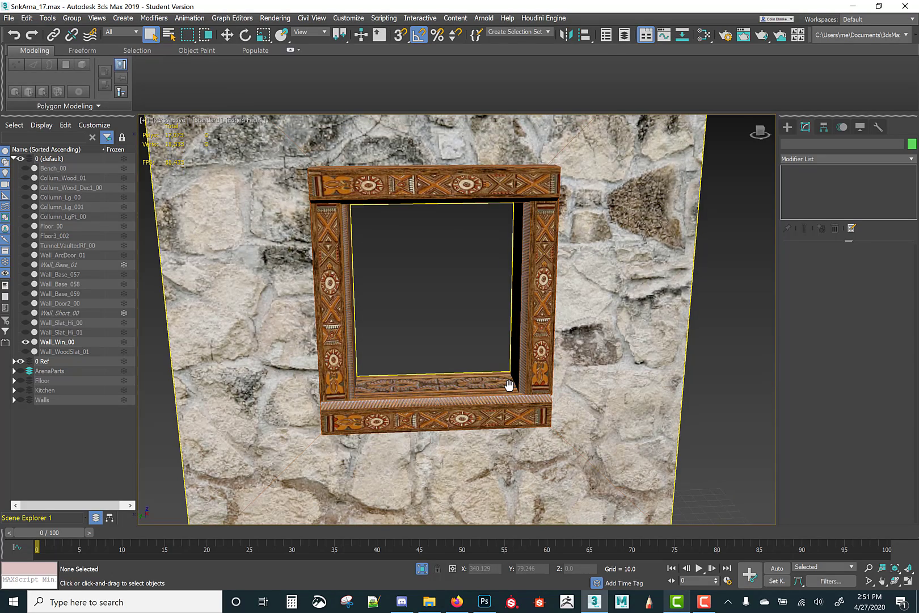
{"action": "mouse_move", "coordinate": [559, 266]}
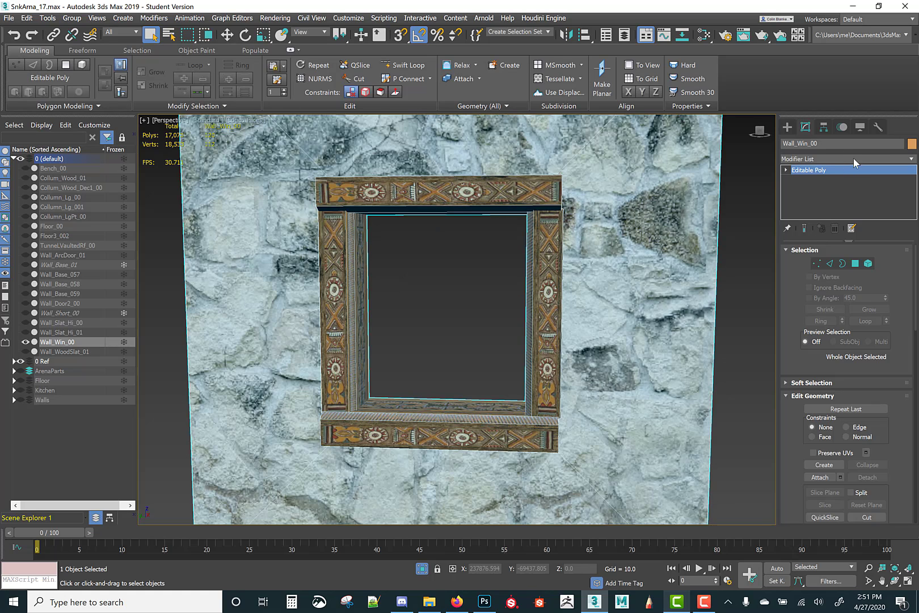
{"action": "left_click", "coordinate": [845, 159]}
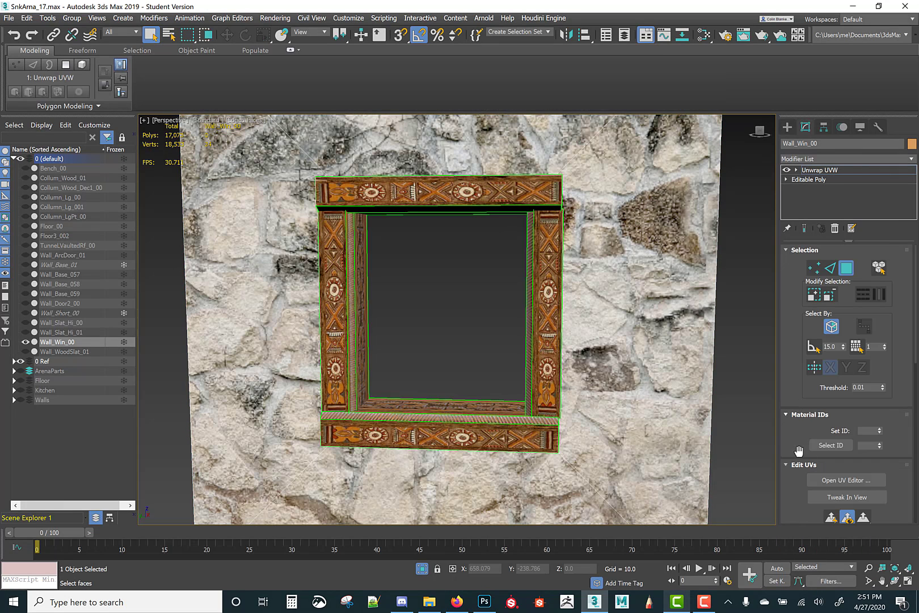
{"action": "left_click", "coordinate": [846, 480]}
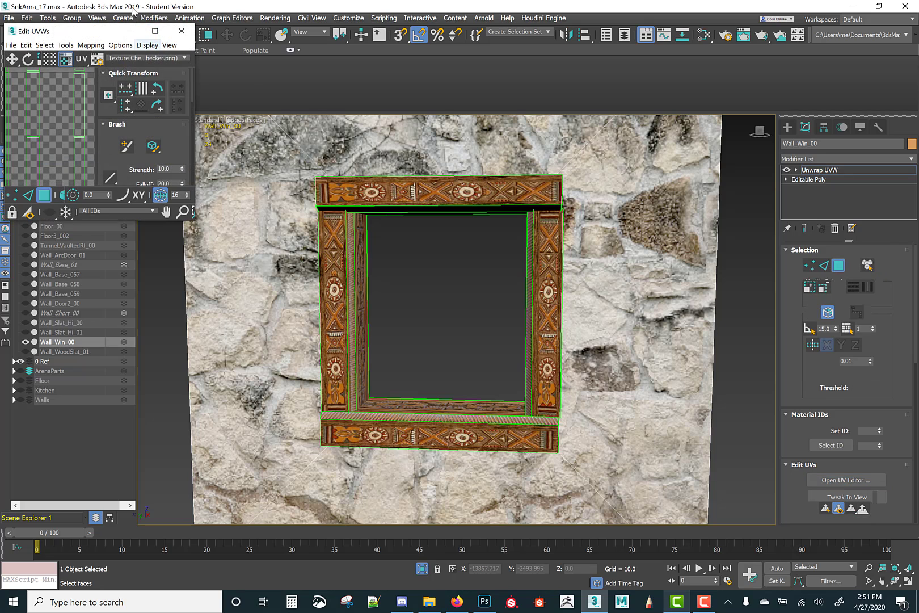
Maximize the Edit UVWs window and choose the background texture shown behind the UVs.
{"action": "left_click", "coordinate": [155, 30]}
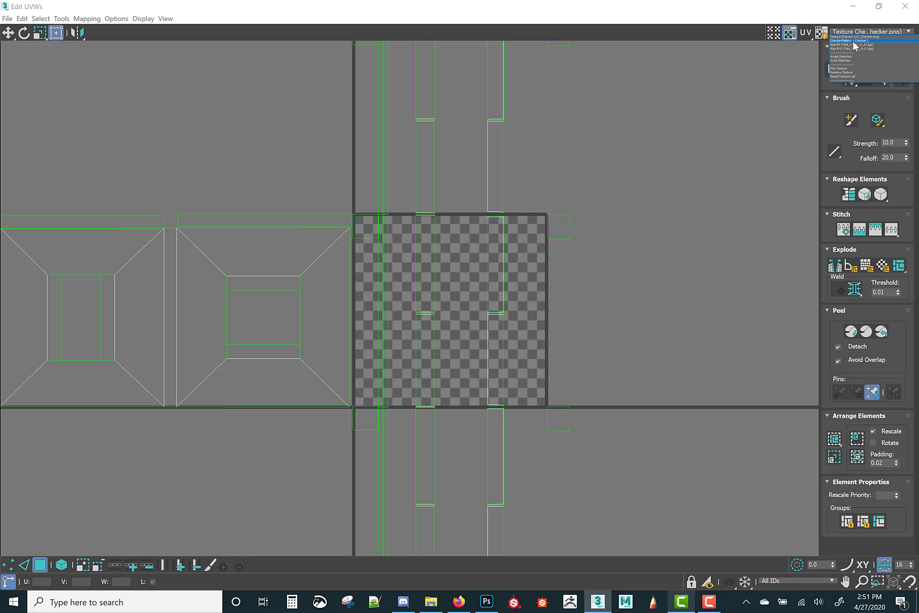
{"action": "left_click", "coordinate": [840, 45]}
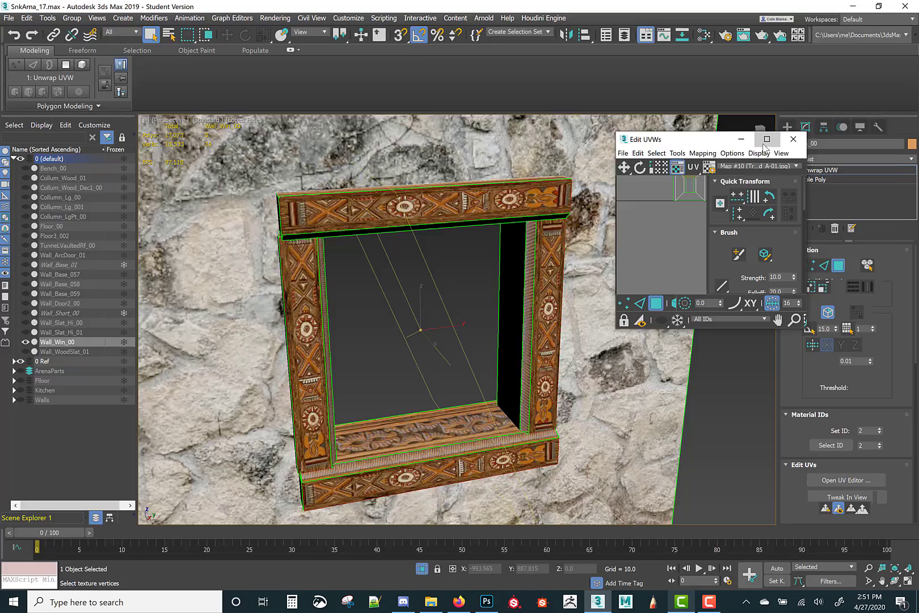
Select a frame UV strip and maximize the editor with the Map #10 trim texture displayed.
{"action": "left_click", "coordinate": [767, 139]}
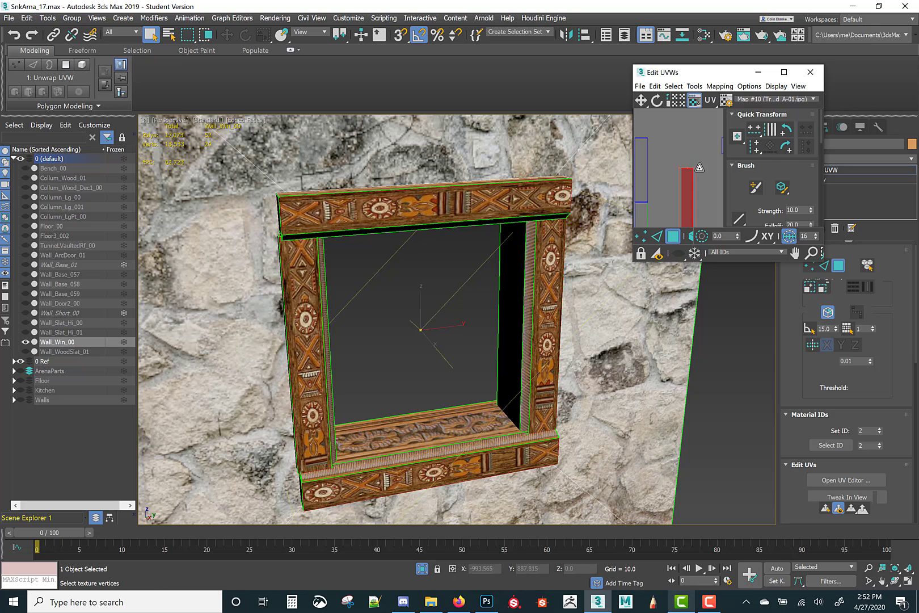
{"action": "left_click", "coordinate": [783, 73]}
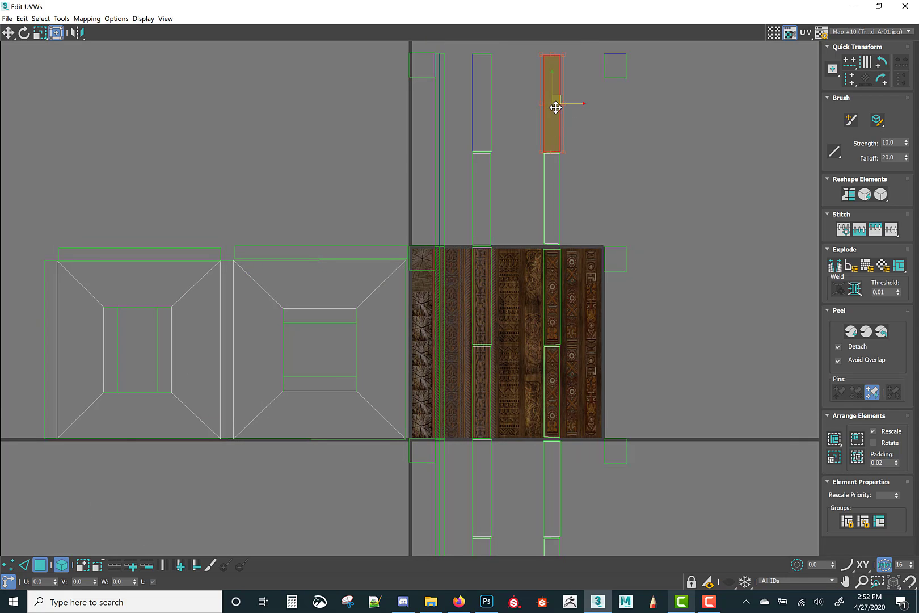
Slide the selected UV strip down onto its carved trim, then drop a strip below the sheet.
{"action": "left_click_drag", "start_coordinate": [555, 107], "coordinate": [555, 171]}
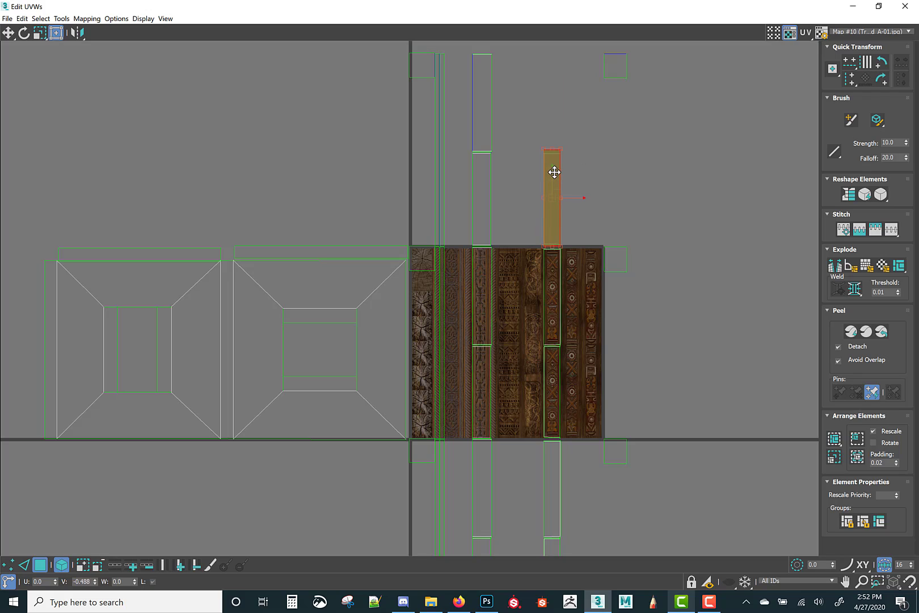
{"action": "left_click_drag", "start_coordinate": [554, 171], "coordinate": [551, 189]}
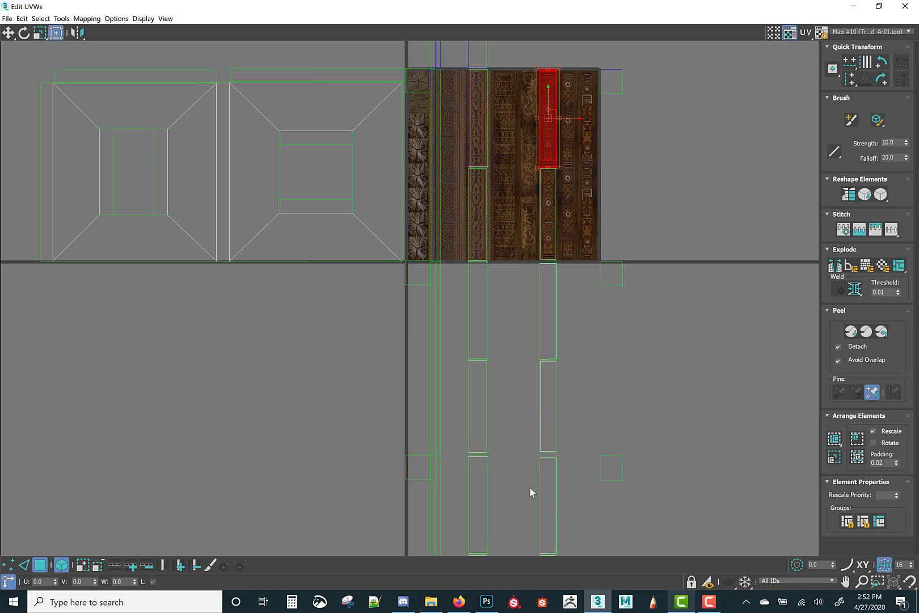
{"action": "left_click_drag", "start_coordinate": [548, 117], "coordinate": [549, 391]}
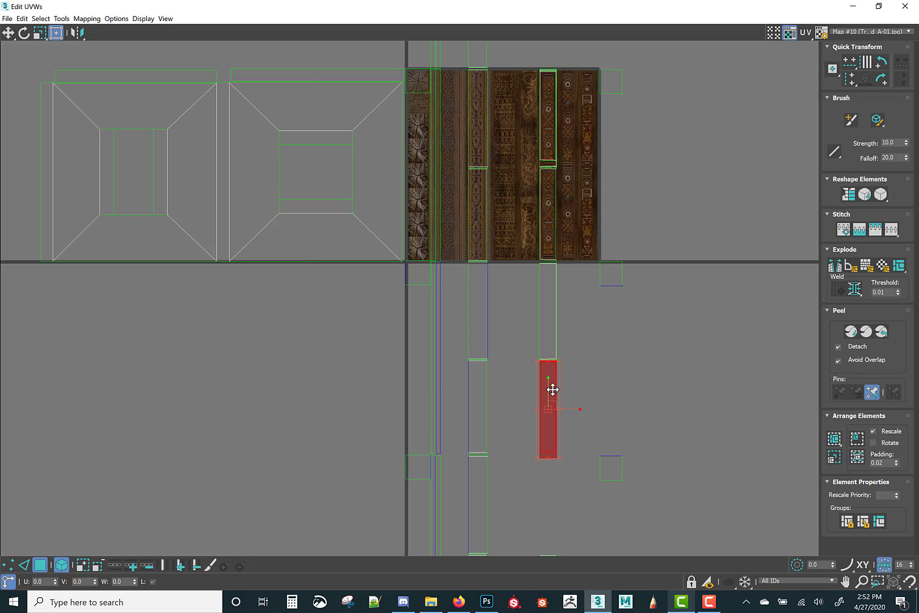
Move the loose strip back up and fit it onto the medallion trim column.
{"action": "left_click_drag", "start_coordinate": [550, 391], "coordinate": [558, 290]}
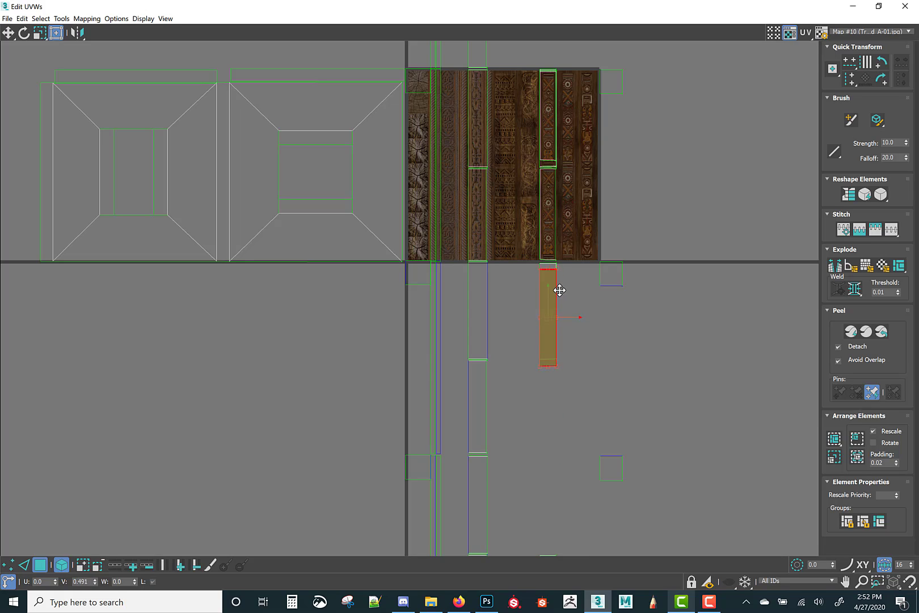
{"action": "left_click_drag", "start_coordinate": [559, 291], "coordinate": [551, 296]}
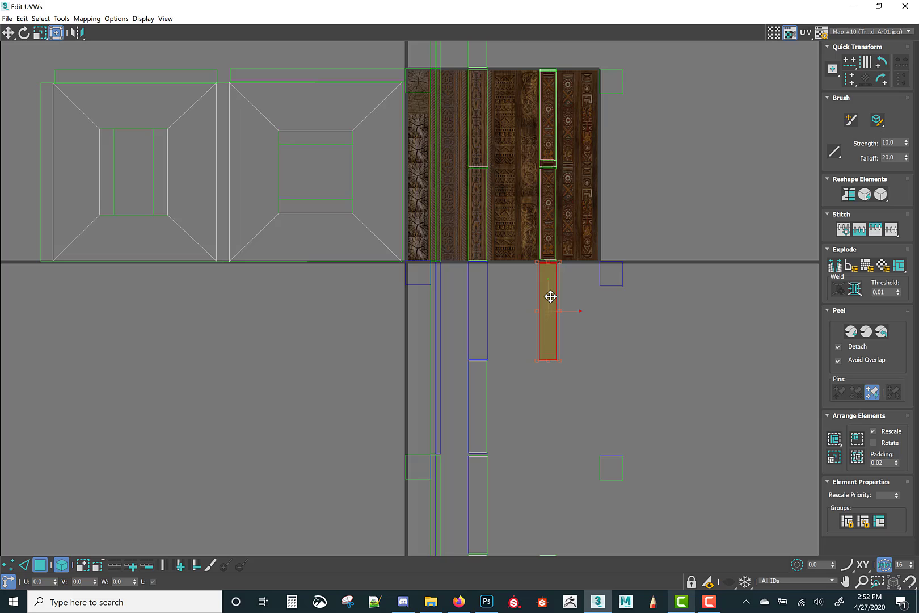
{"action": "left_click_drag", "start_coordinate": [551, 296], "coordinate": [563, 202]}
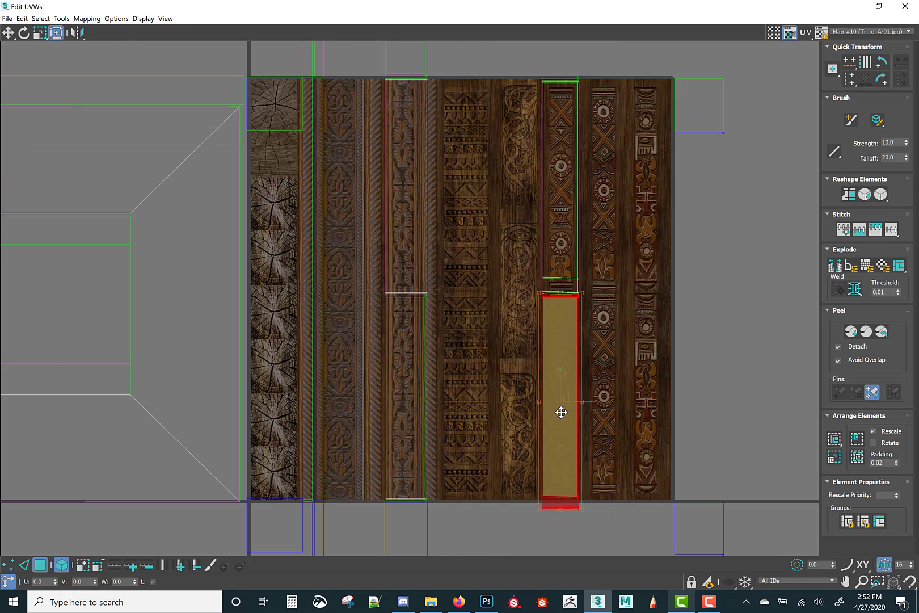
{"action": "left_click_drag", "start_coordinate": [559, 413], "coordinate": [563, 151]}
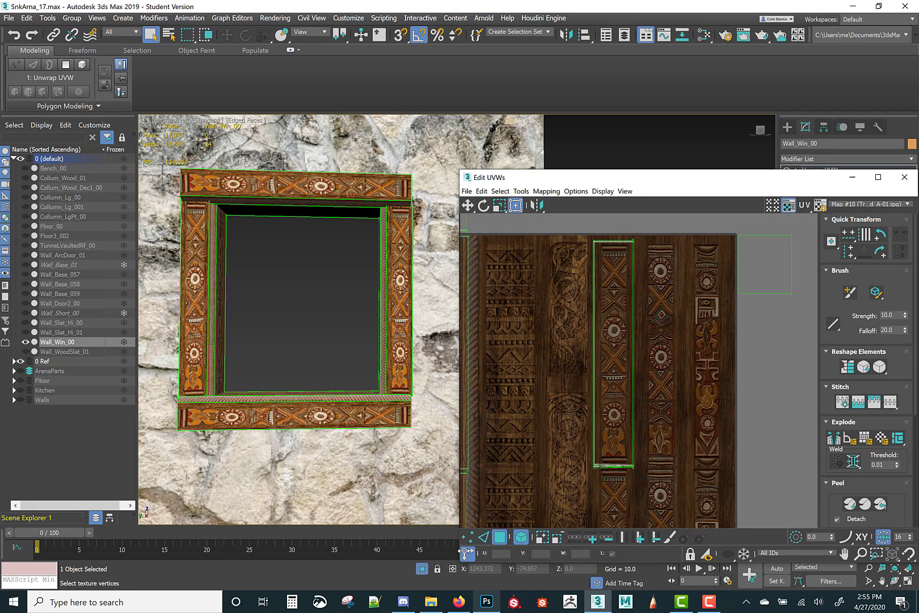
Select the top trim faces of the frame so only their UV strip is shown.
{"action": "left_click", "coordinate": [613, 352]}
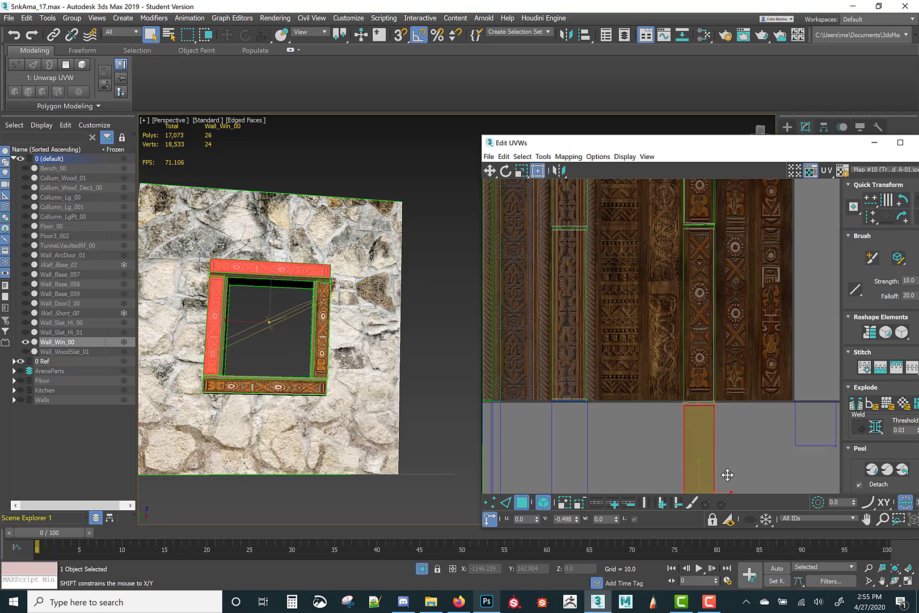
{"action": "left_click", "coordinate": [700, 446]}
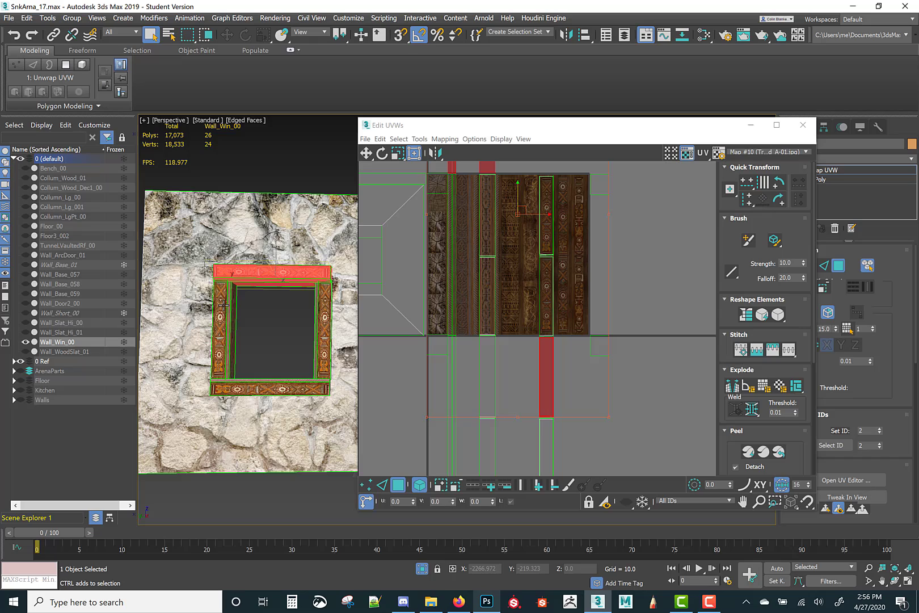
Clear the top trim selection to view the whole frame again.
{"action": "left_click", "coordinate": [870, 266]}
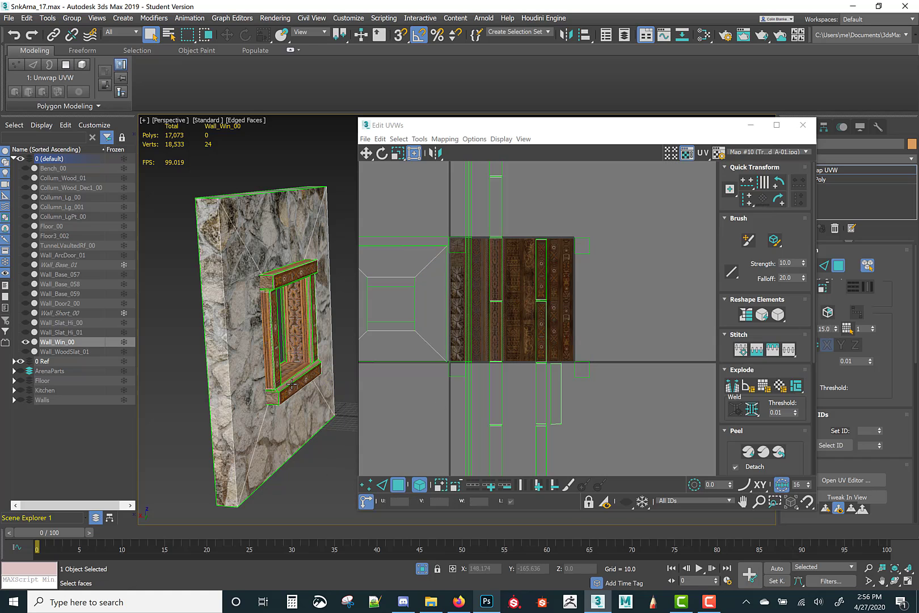
Select the frame's inner edge faces and move their UV strip below the trim sheet.
{"action": "left_click", "coordinate": [540, 270]}
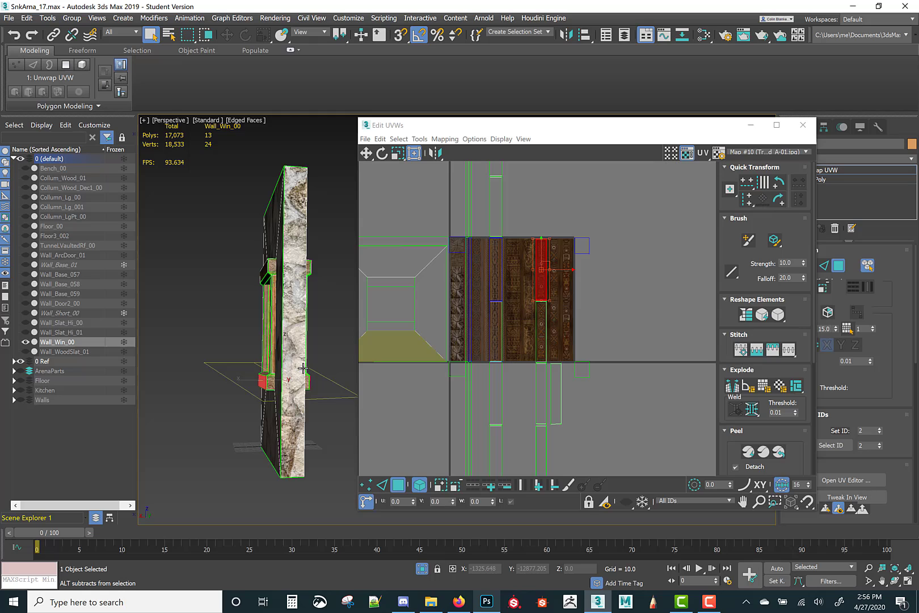
{"action": "left_click", "coordinate": [531, 342]}
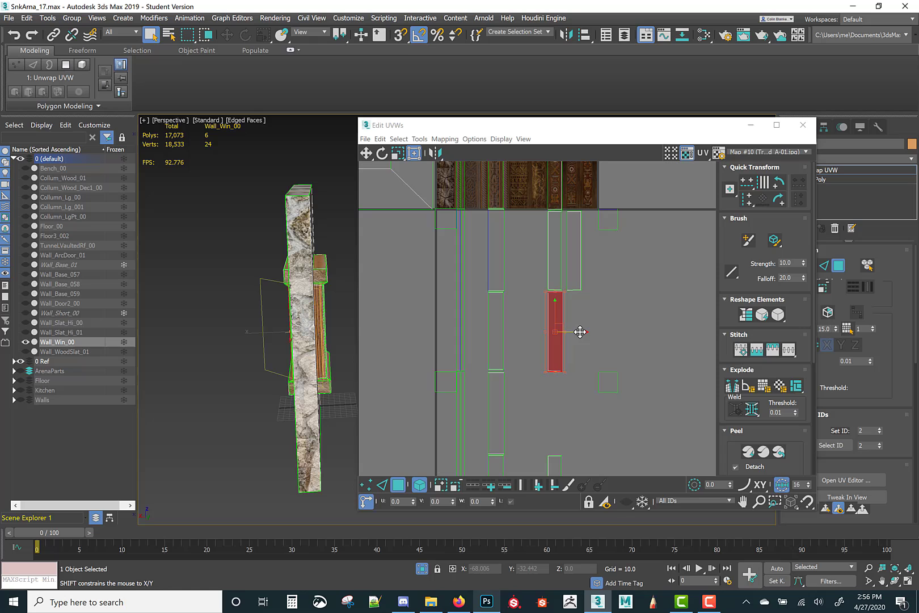
{"action": "left_click_drag", "start_coordinate": [553, 331], "coordinate": [572, 338]}
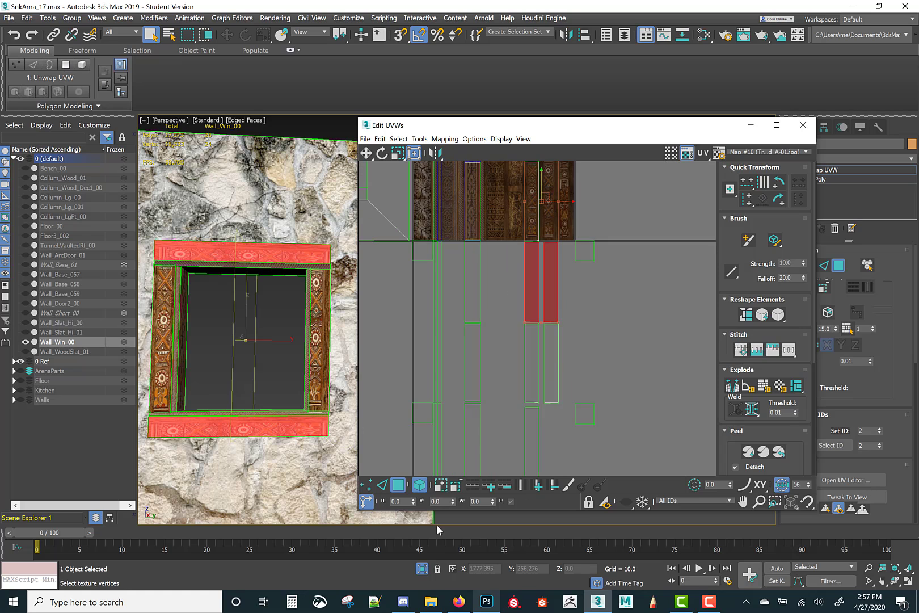
Pick the top and bottom trim pieces, then adjust Unwrap Options display preferences and confirm.
{"action": "left_click", "coordinate": [777, 125]}
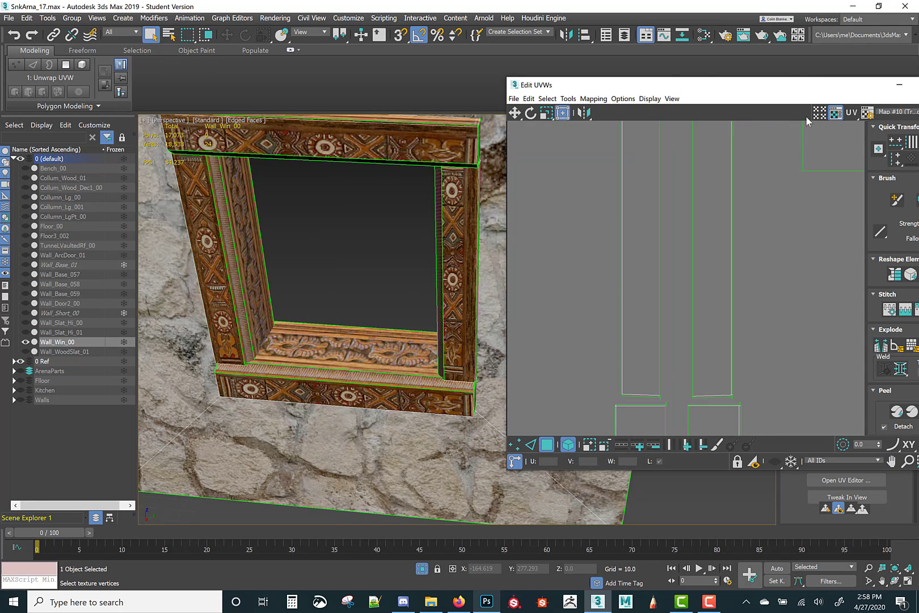
{"action": "left_click", "coordinate": [623, 97]}
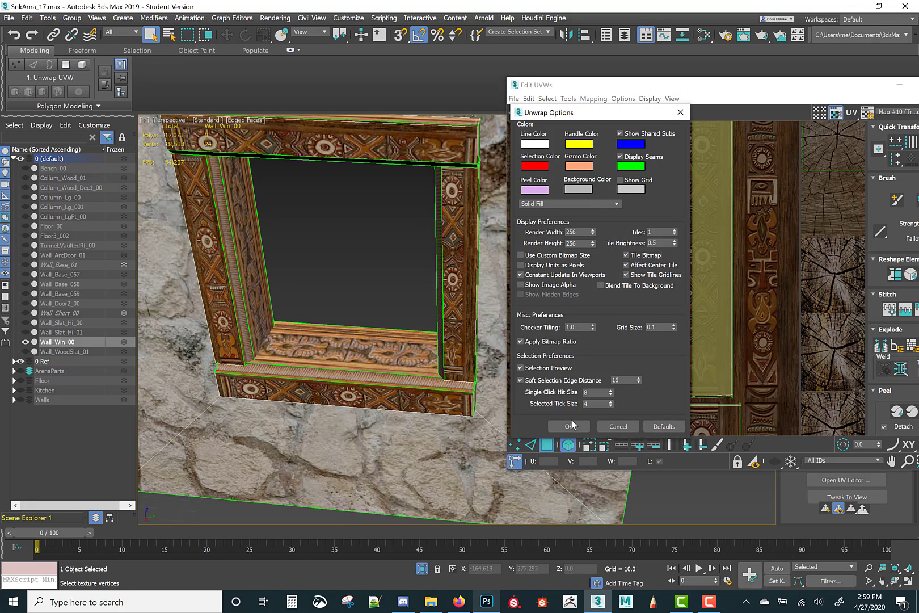
{"action": "left_click", "coordinate": [567, 427]}
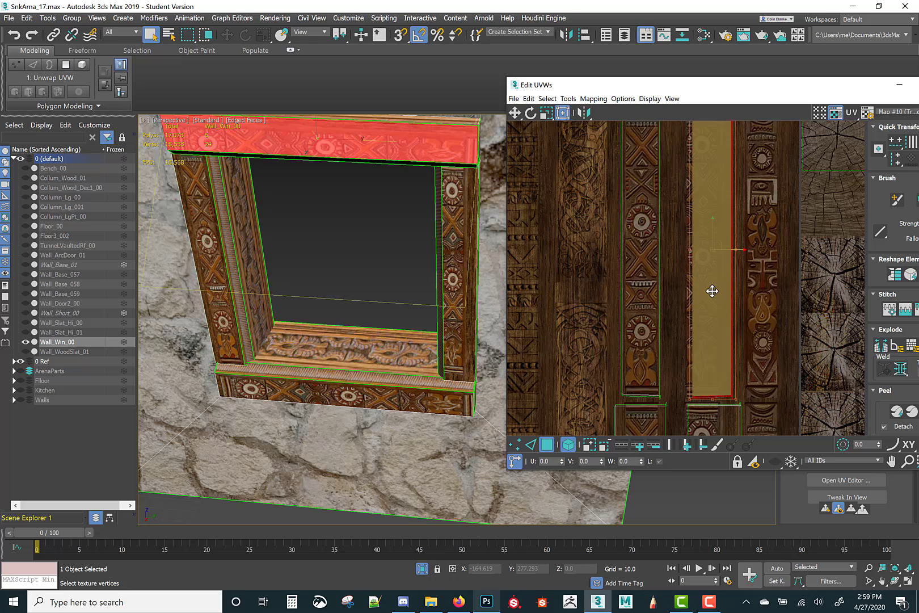